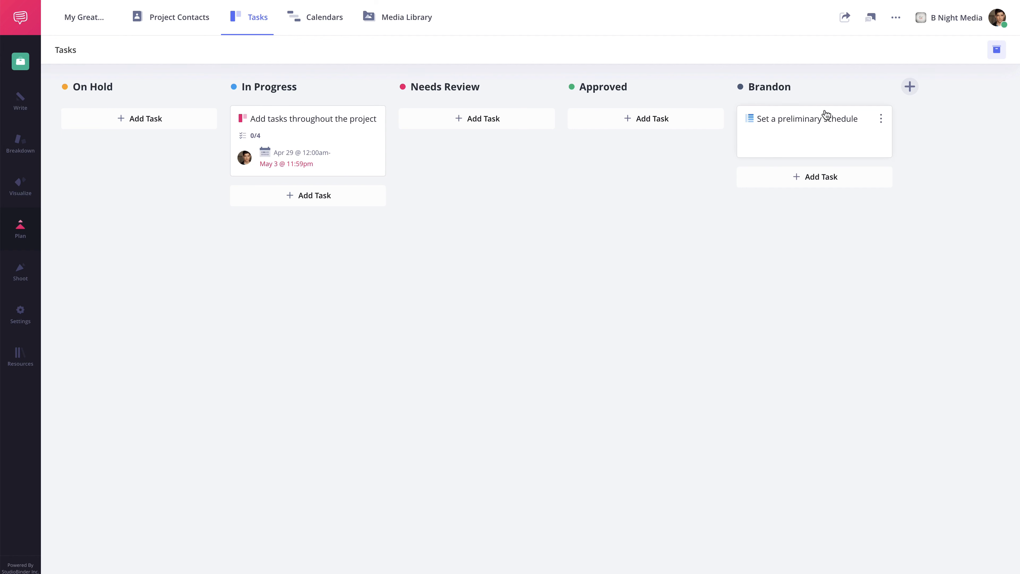
Drag across the finished Tasks board columns to preview them before returning to the project overview
{"action": "left_click_drag", "start_coordinate": [814, 130], "coordinate": [307, 131]}
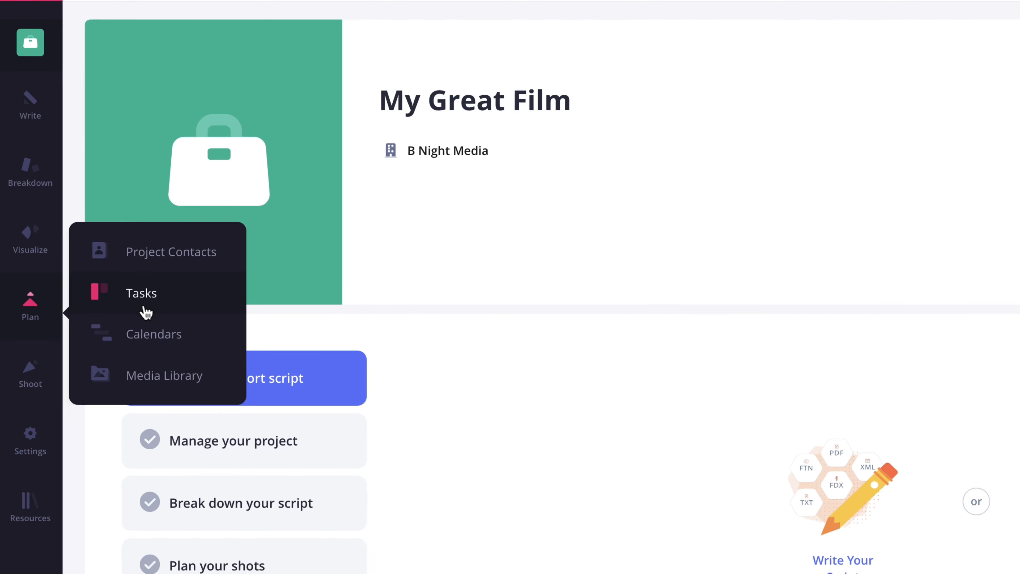
Choose Tasks from the Plan menu to show the On Hold, In Progress, Needs Review and Approved columns
{"action": "left_click", "coordinate": [141, 293]}
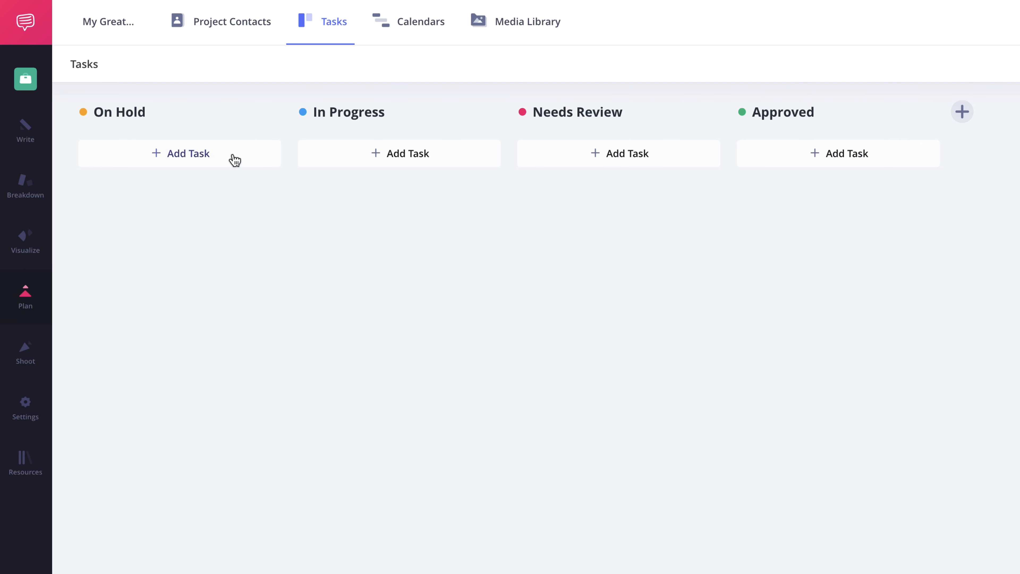
{"action": "mouse_move", "coordinate": [271, 118]}
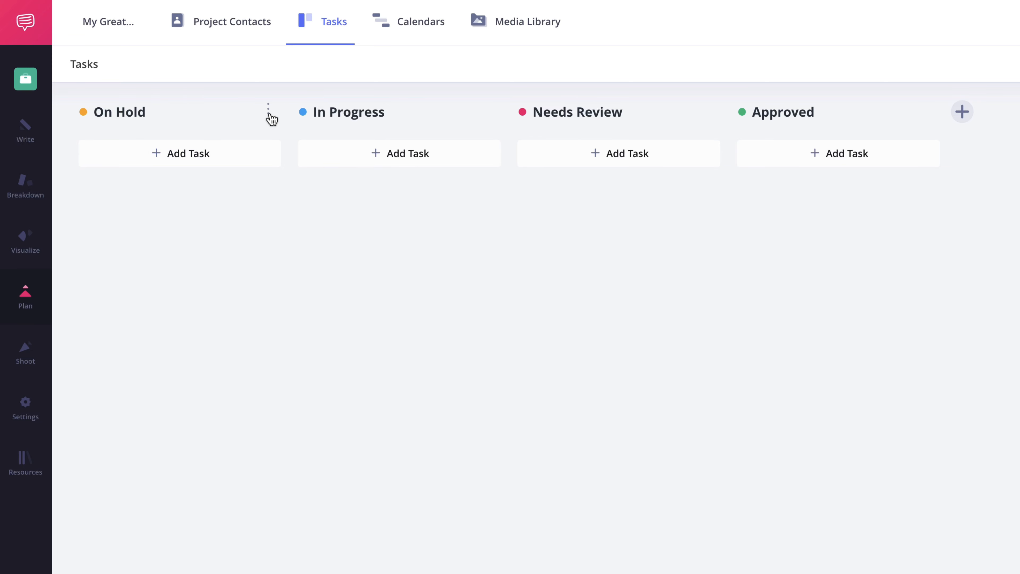
Try Remove Column on On Hold, cancel it, then start creating a new column
{"action": "left_click", "coordinate": [268, 111]}
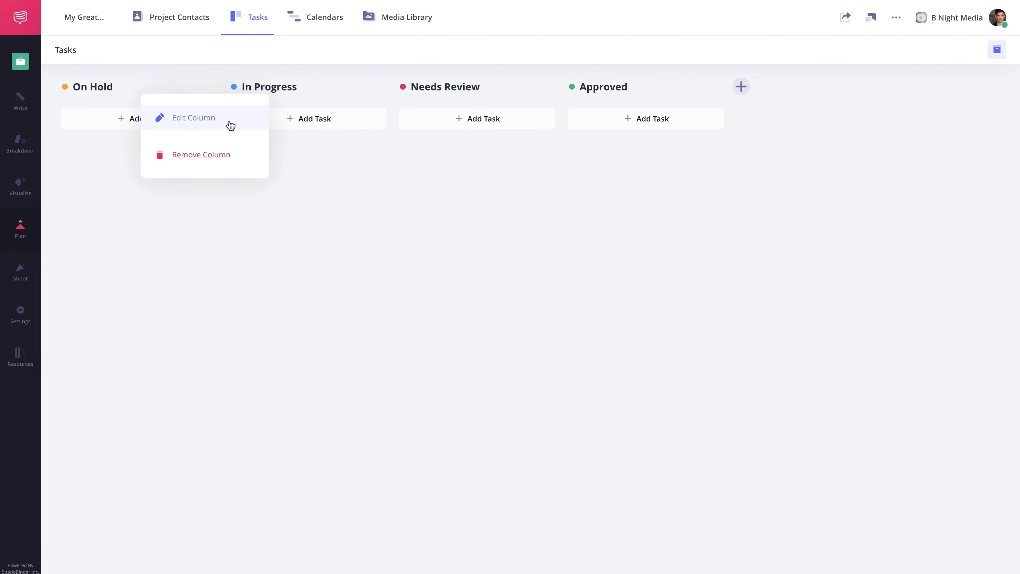
{"action": "left_click", "coordinate": [193, 118]}
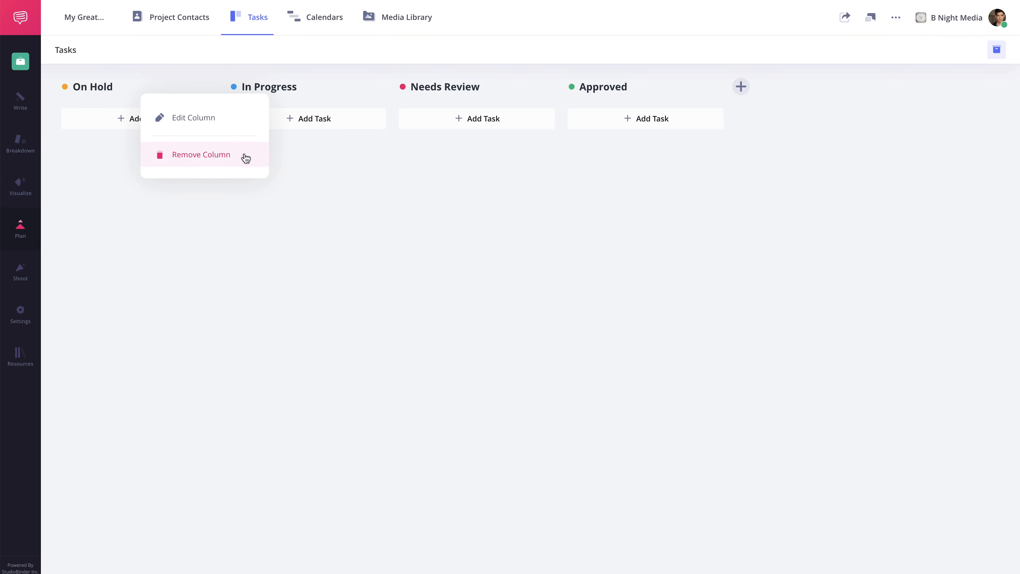
{"action": "left_click", "coordinate": [200, 154]}
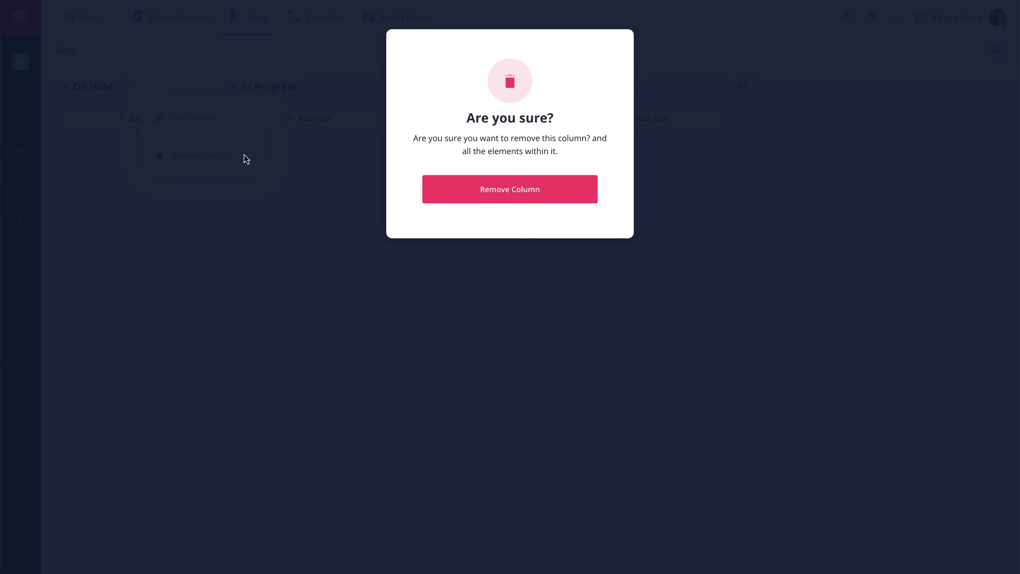
{"action": "left_click", "coordinate": [510, 188]}
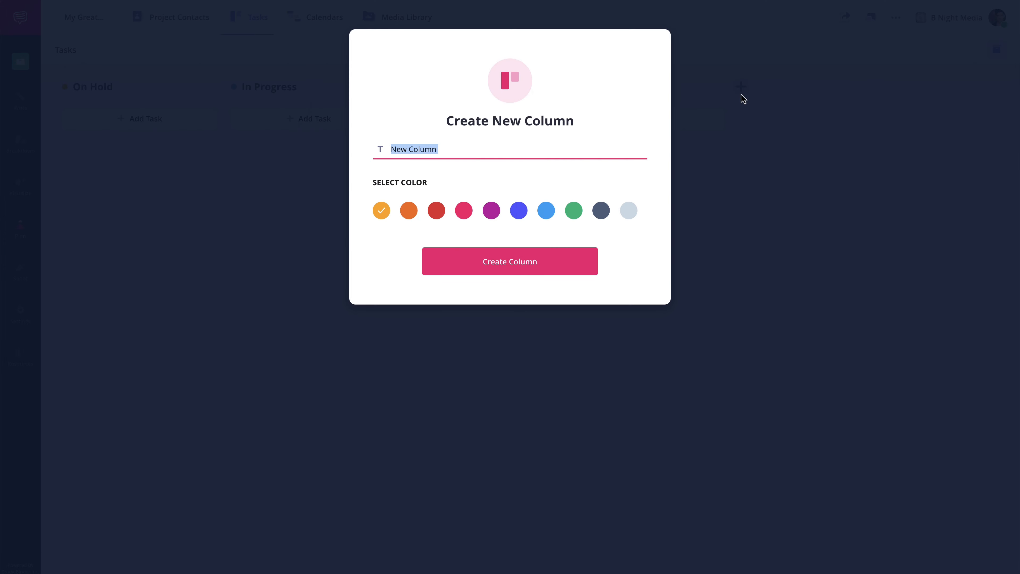
Create a column named Brandon with the dark slate colour
{"action": "type", "text": "Brandon"}
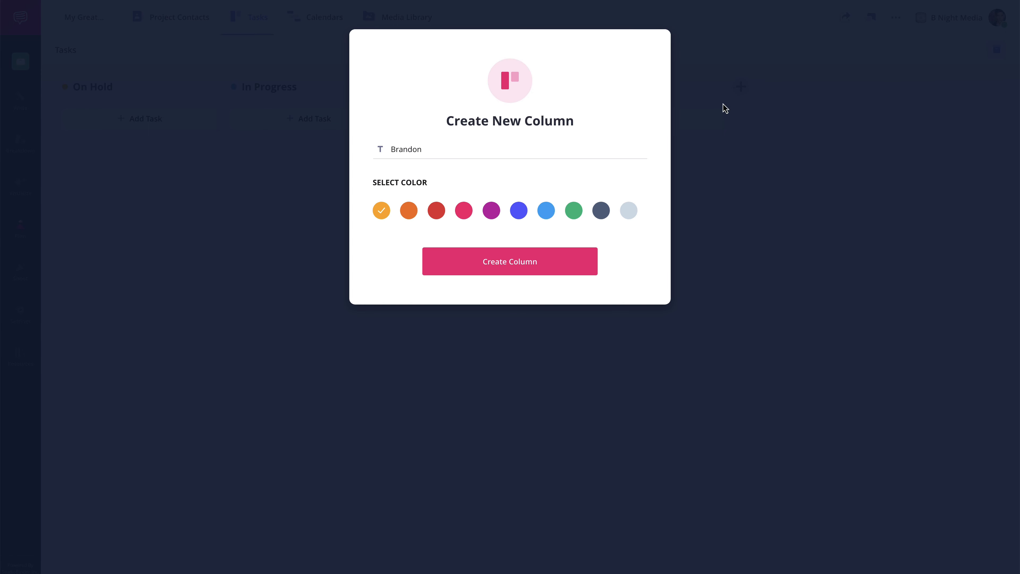
{"action": "left_click", "coordinate": [600, 210]}
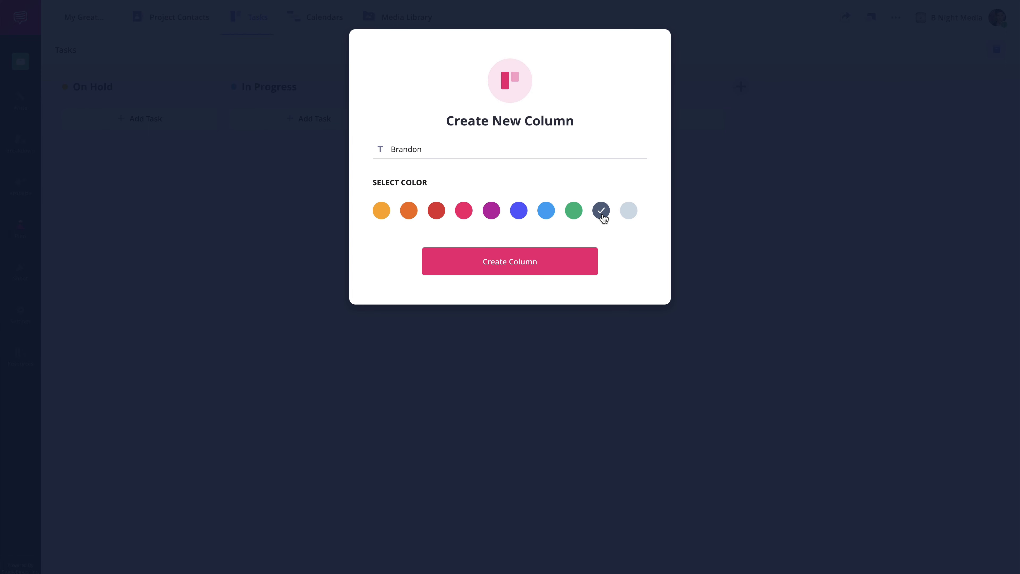
{"action": "left_click", "coordinate": [510, 260]}
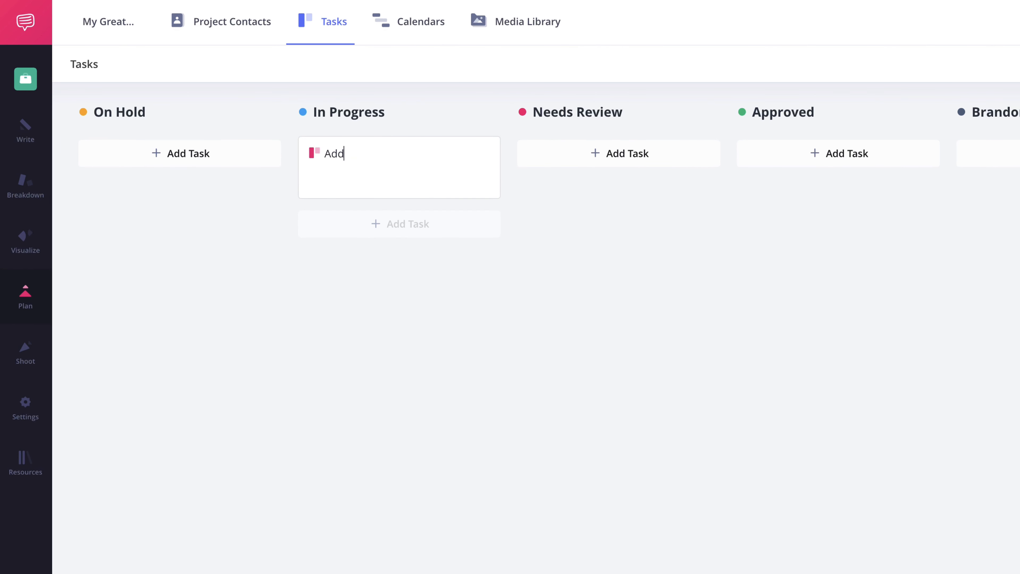
Add the In Progress task 'Add tasks throughout the project' and show its details
{"action": "type", "text": "tasks throughout the project"}
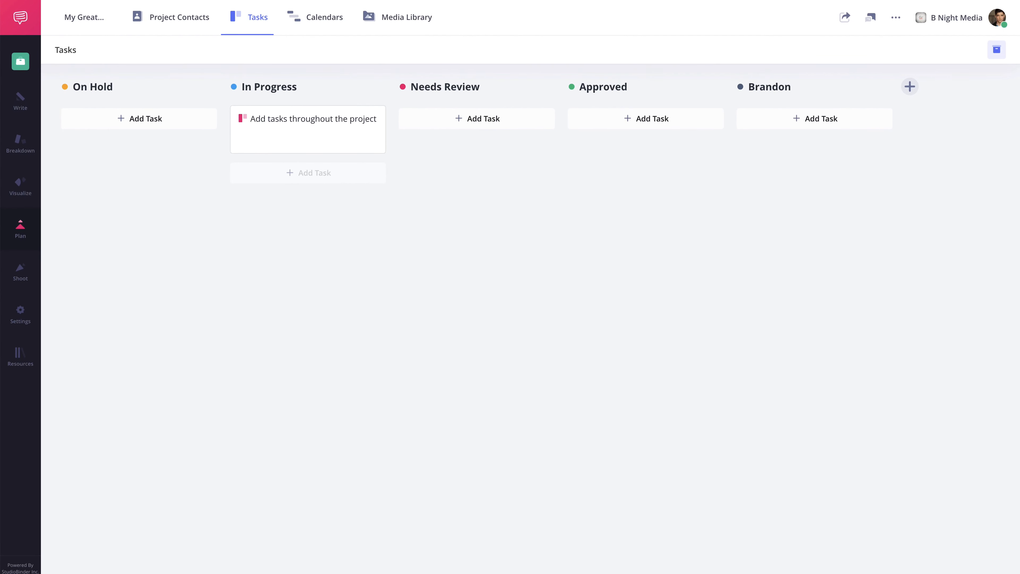
{"action": "left_click", "coordinate": [308, 119]}
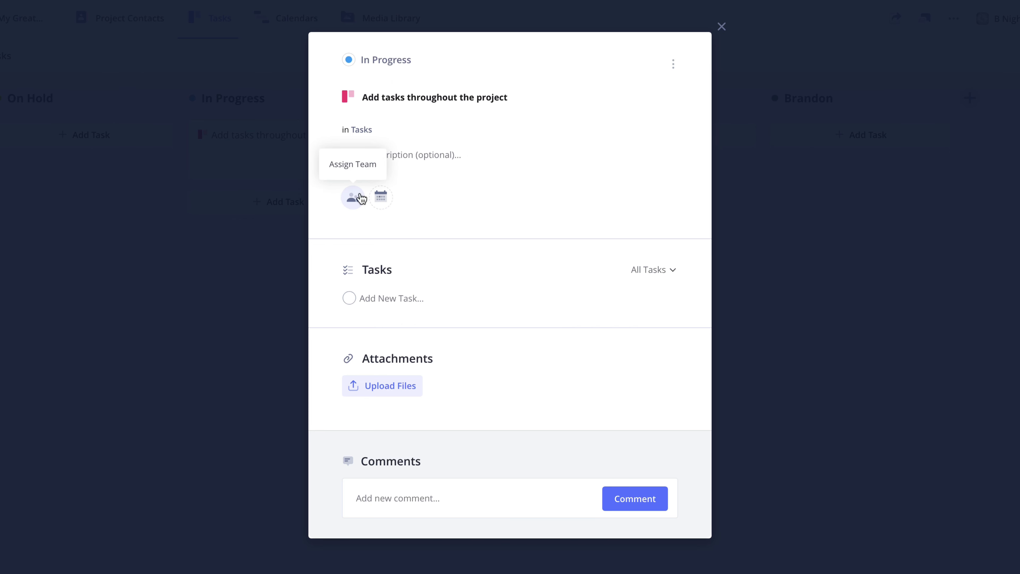
{"action": "left_click", "coordinate": [353, 197]}
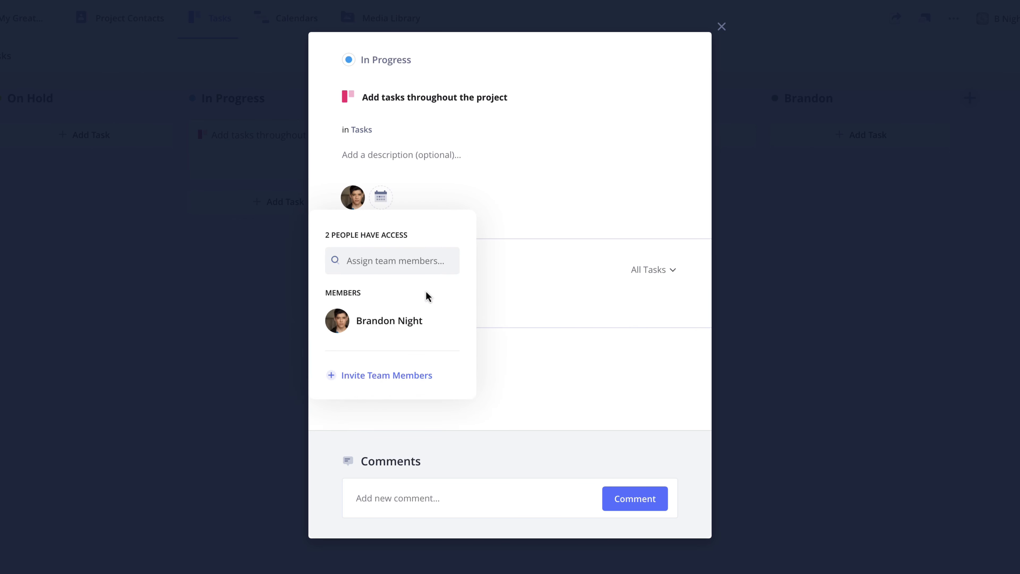
{"action": "left_click", "coordinate": [381, 198]}
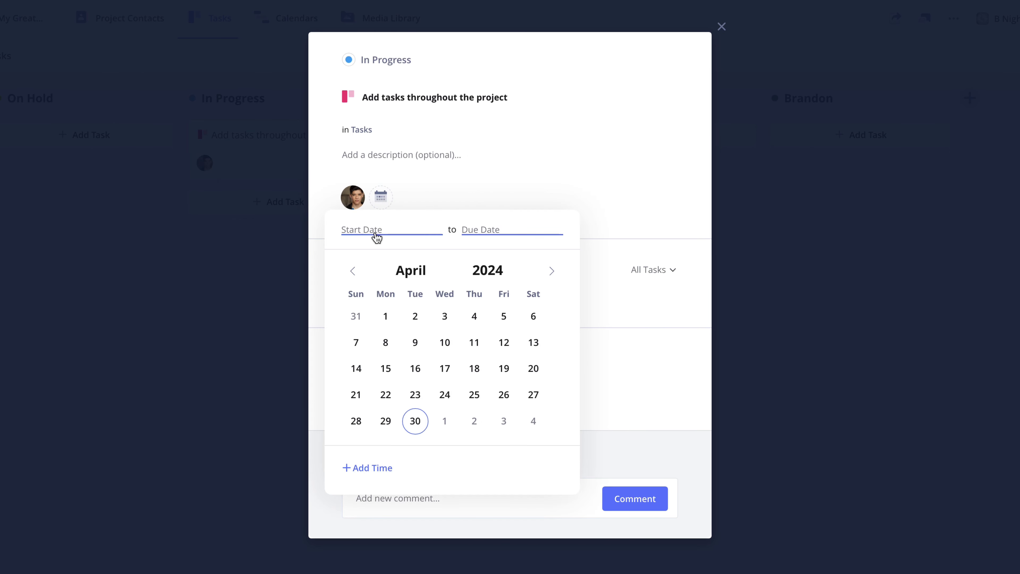
{"action": "left_click", "coordinate": [385, 421]}
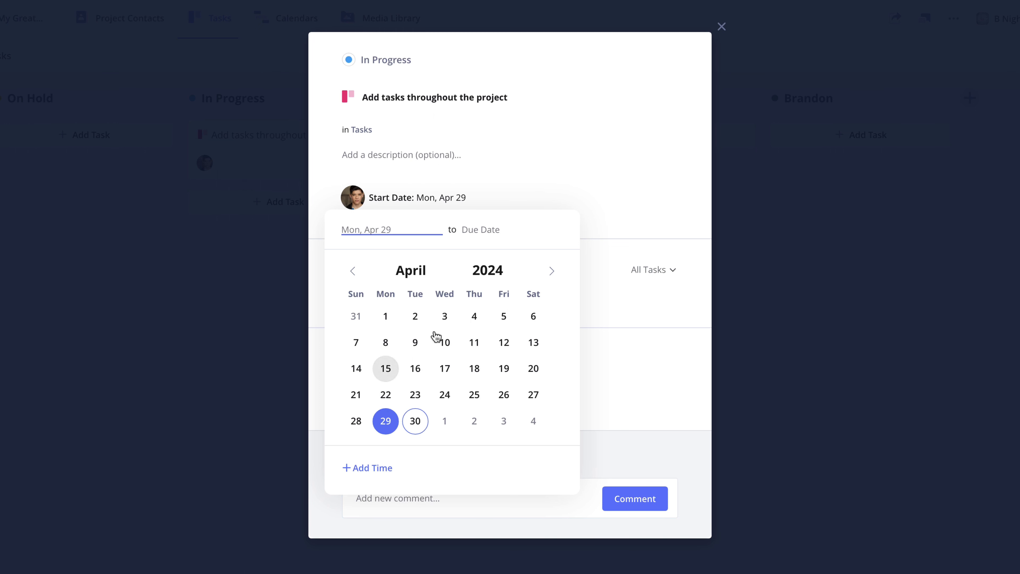
{"action": "left_click", "coordinate": [551, 270]}
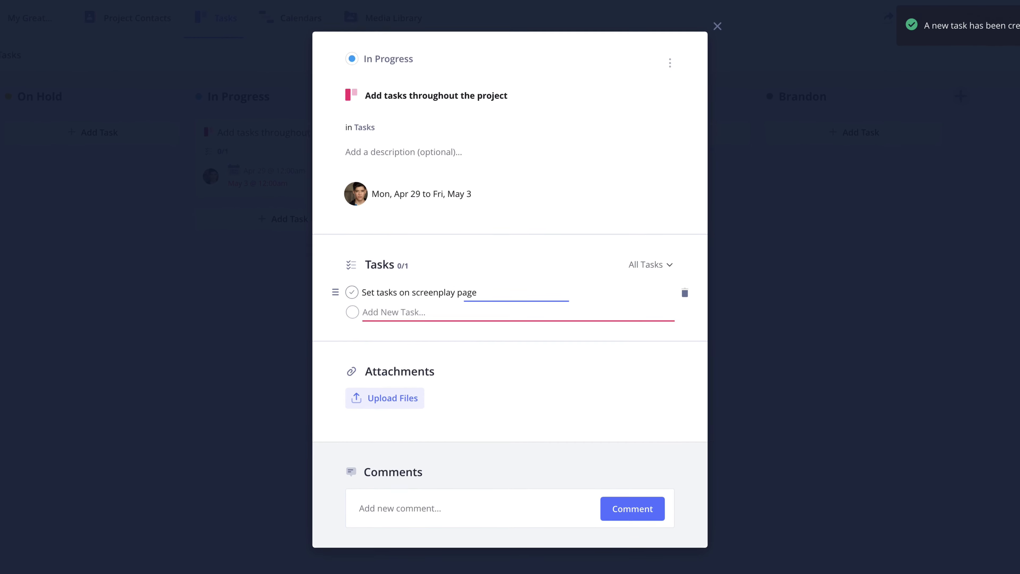
Add the subtask starting 'Set t', reopen the task card and show its options menu
{"action": "type", "text": "Set t"}
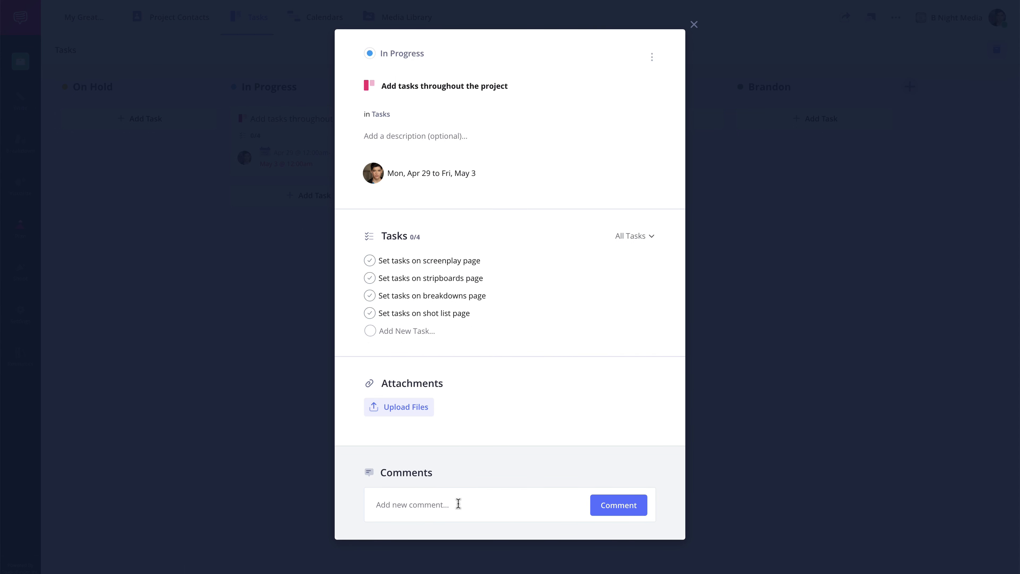
{"action": "left_click", "coordinate": [444, 85]}
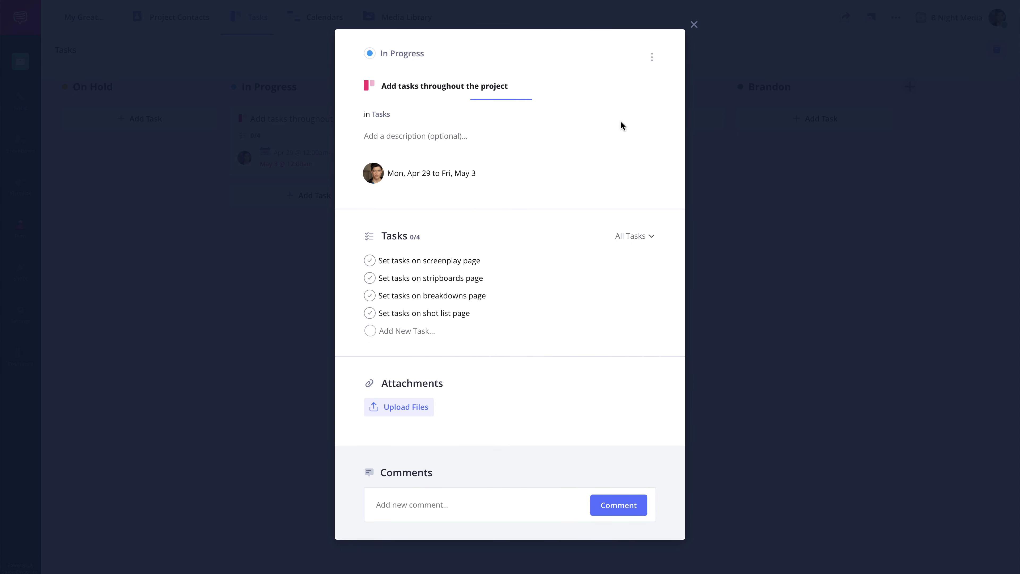
{"action": "left_click", "coordinate": [652, 57]}
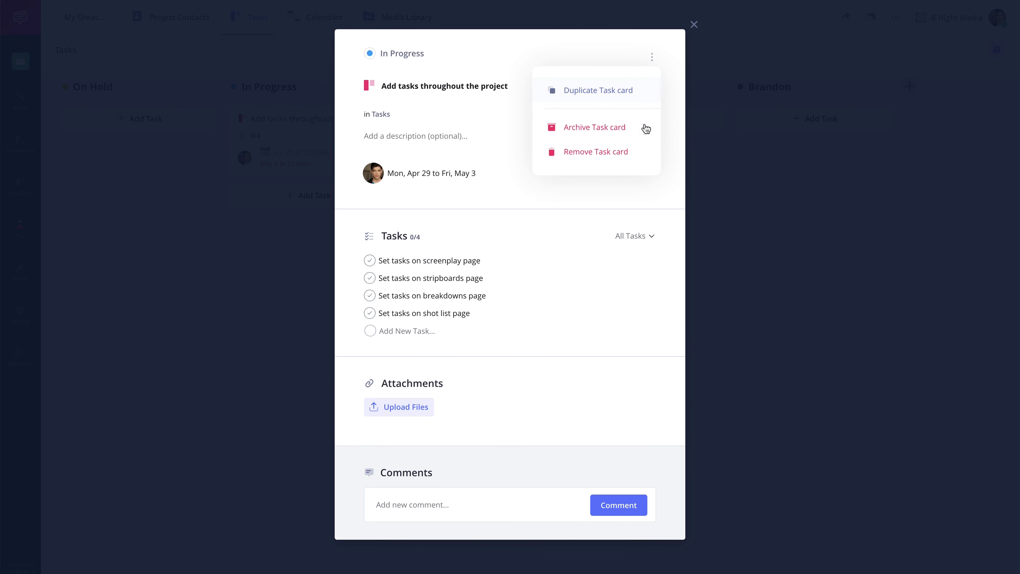
{"action": "mouse_move", "coordinate": [647, 151]}
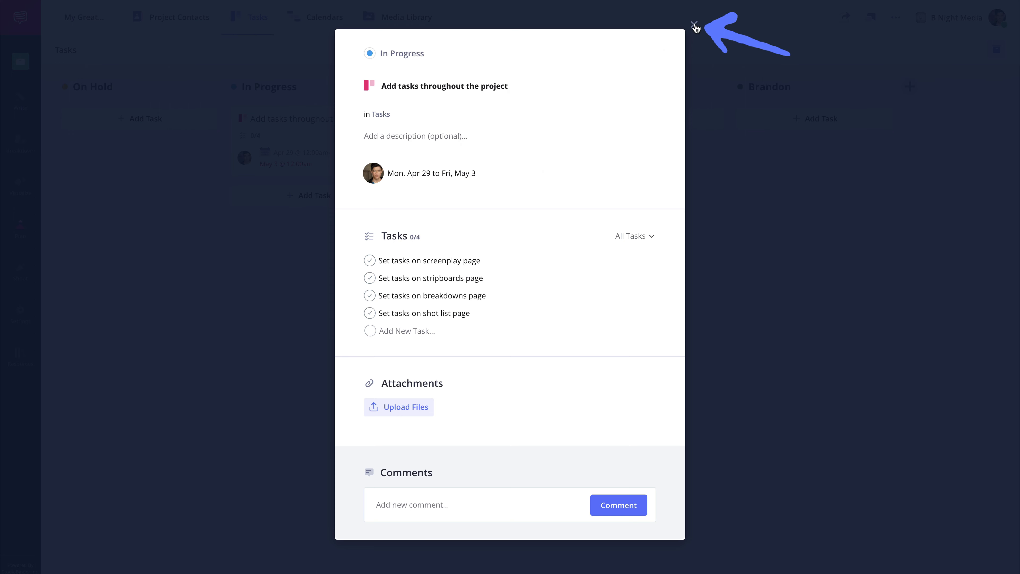
Close the 'Add tasks throughout the project' task details
{"action": "left_click", "coordinate": [696, 27]}
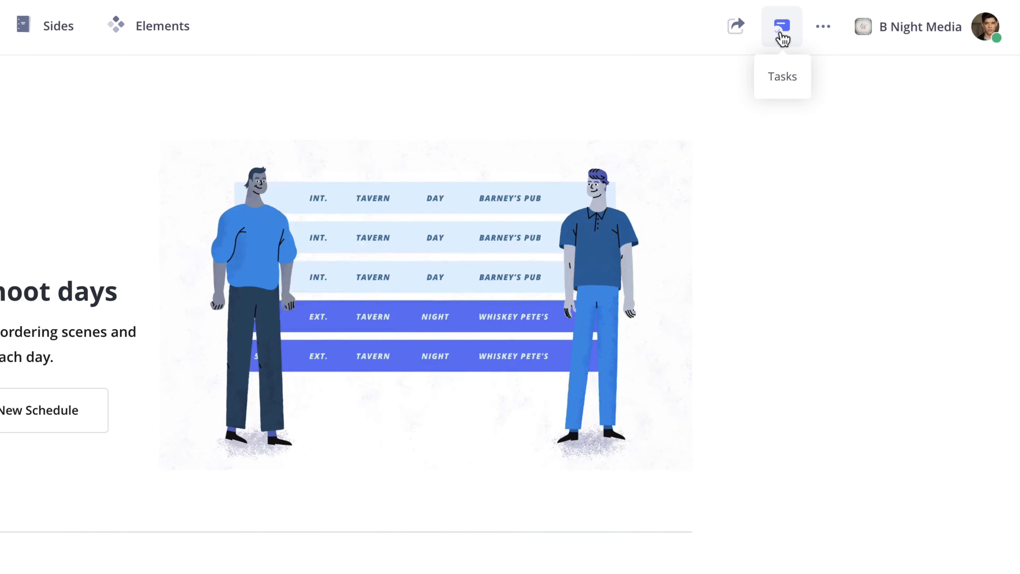
From the Stripboards page task list, add the task 'Set a preliminary schedule'
{"action": "left_click", "coordinate": [782, 26]}
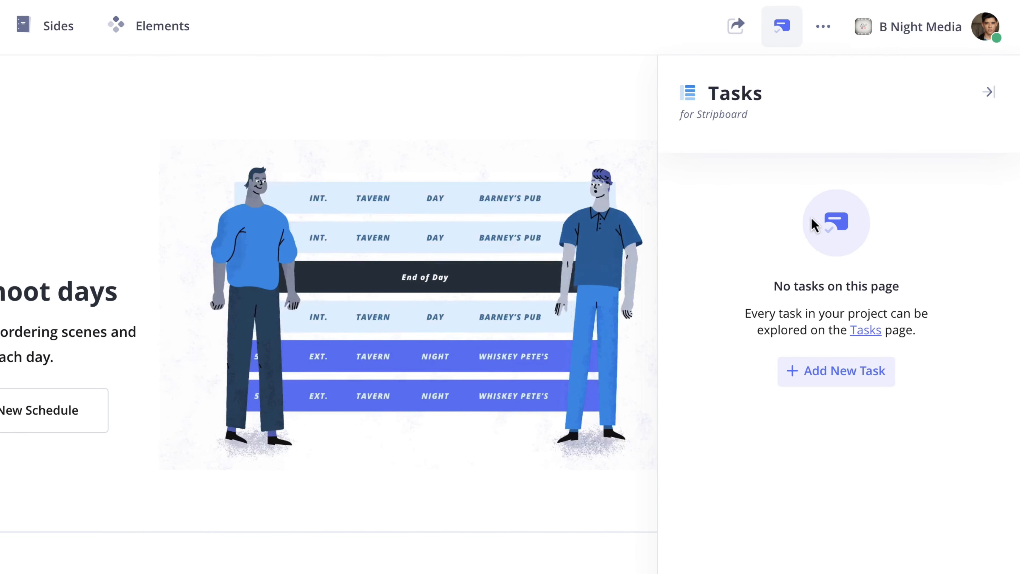
{"action": "left_click", "coordinate": [836, 371]}
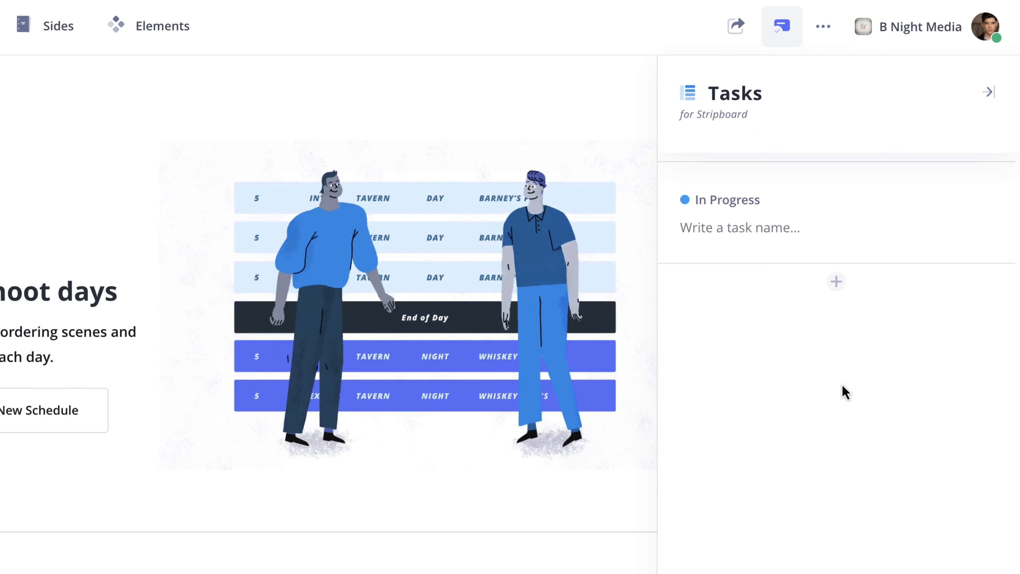
{"action": "type", "text": "Set a preliminary schedule"}
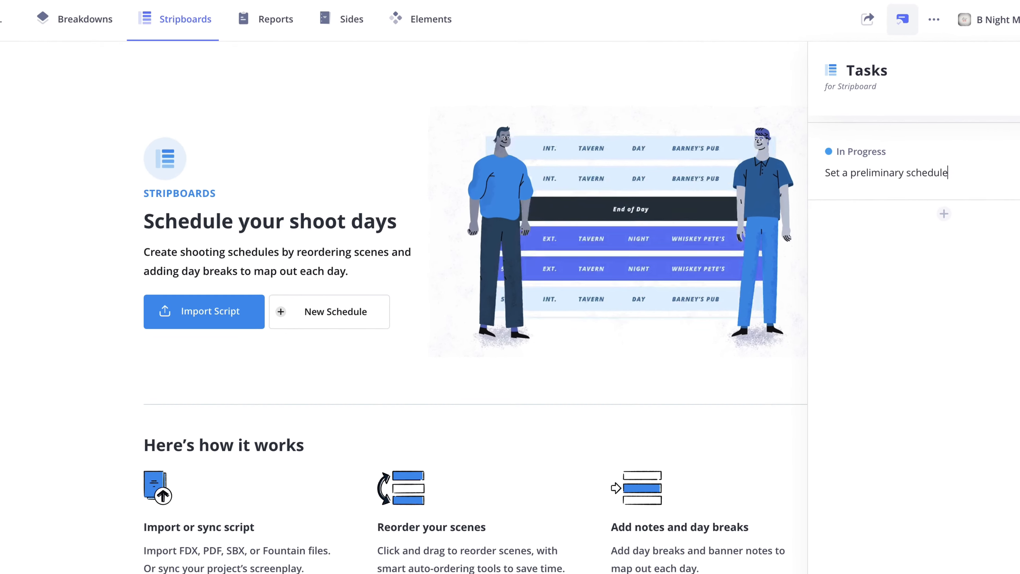
{"action": "left_click", "coordinate": [886, 172]}
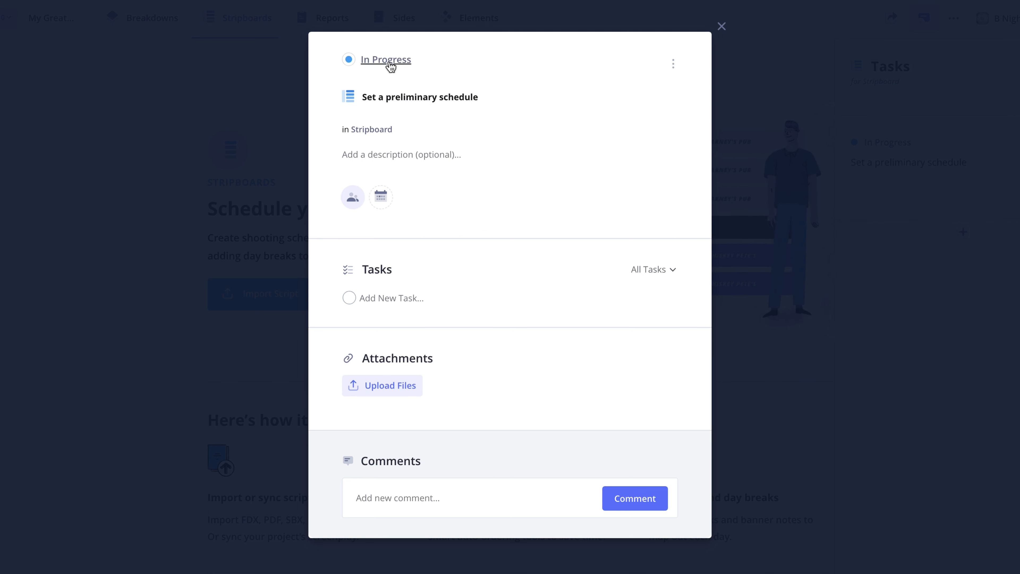
Change the task's status from In Progress to Brandon and close its details
{"action": "left_click", "coordinate": [385, 59]}
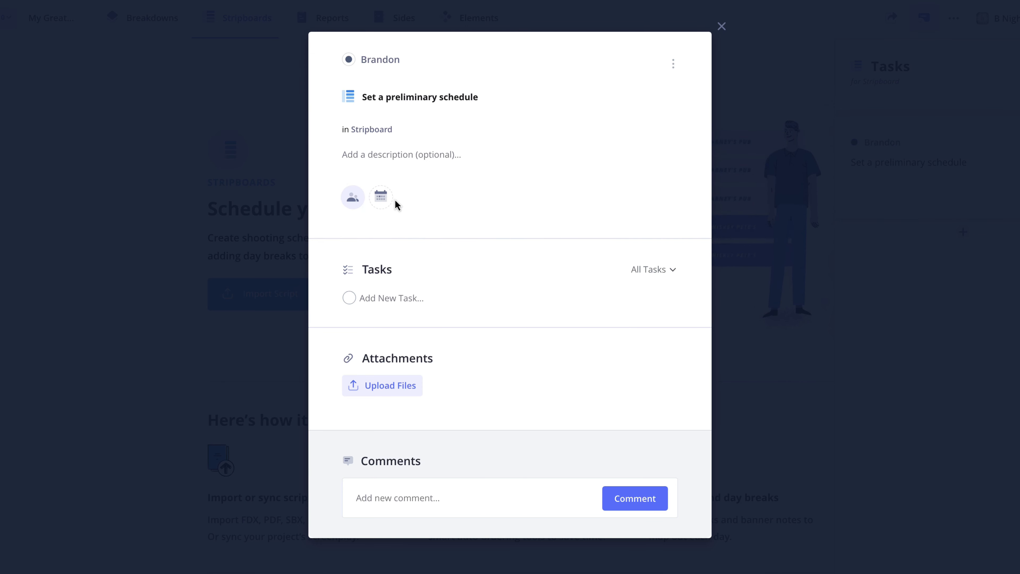
{"action": "left_click", "coordinate": [721, 27]}
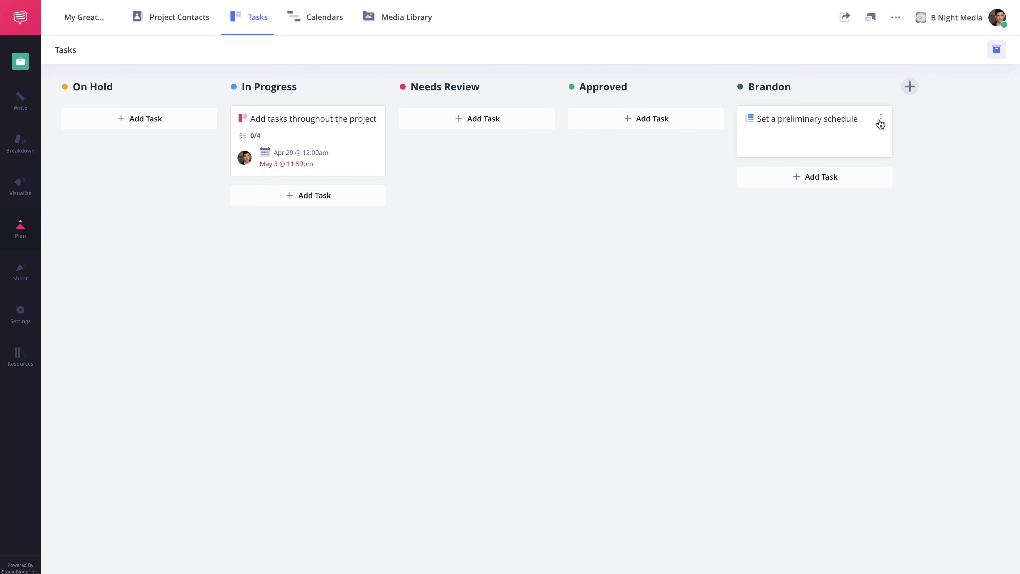
{"action": "left_click", "coordinate": [881, 118]}
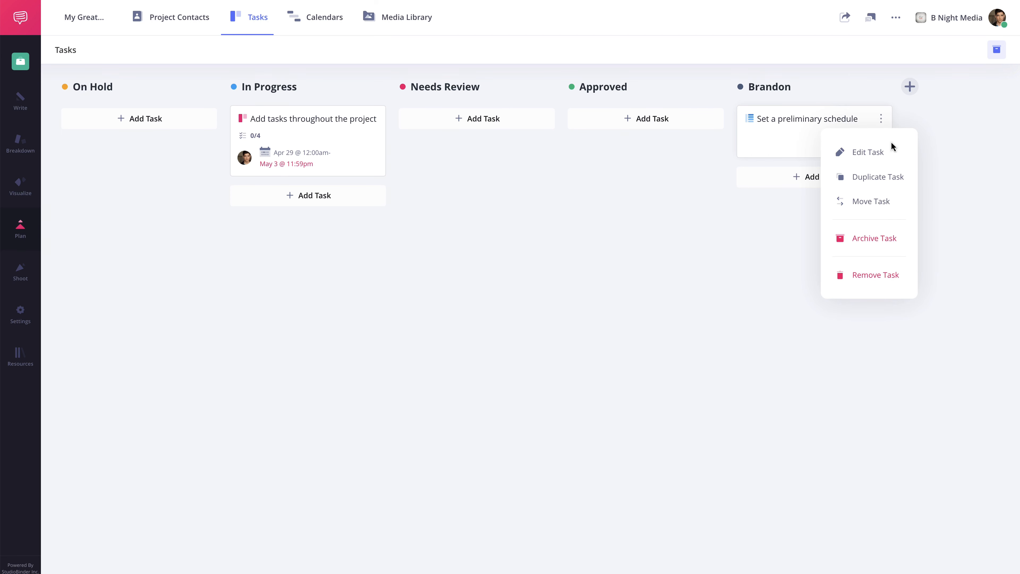
{"action": "left_click", "coordinate": [867, 151]}
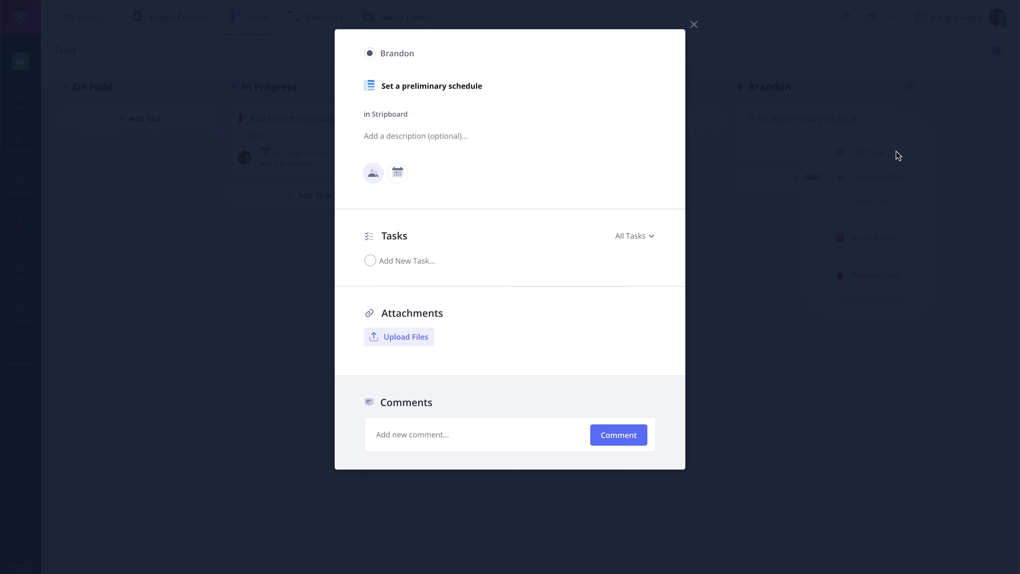
{"action": "left_click", "coordinate": [694, 24]}
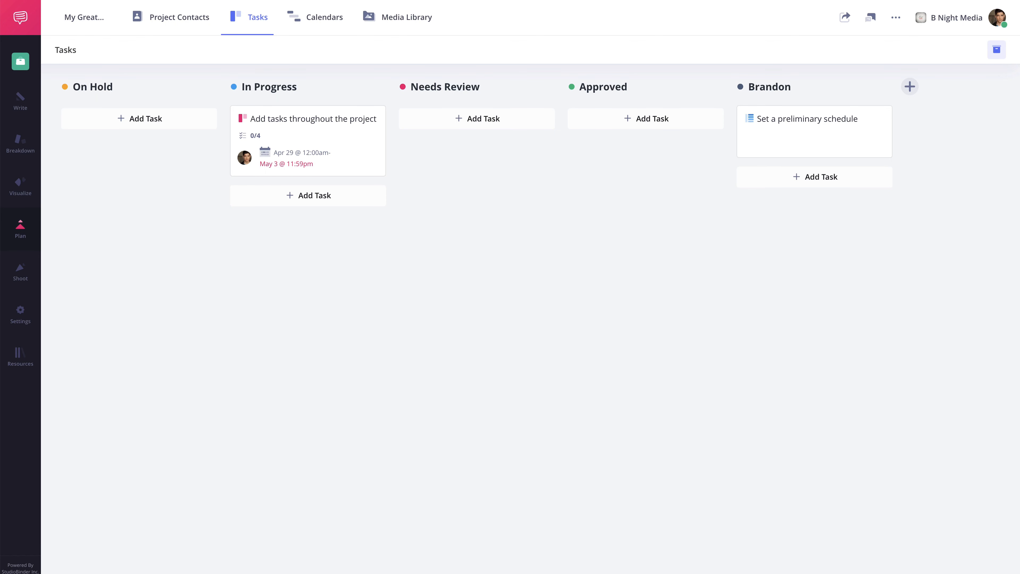
{"action": "mouse_move", "coordinate": [825, 115]}
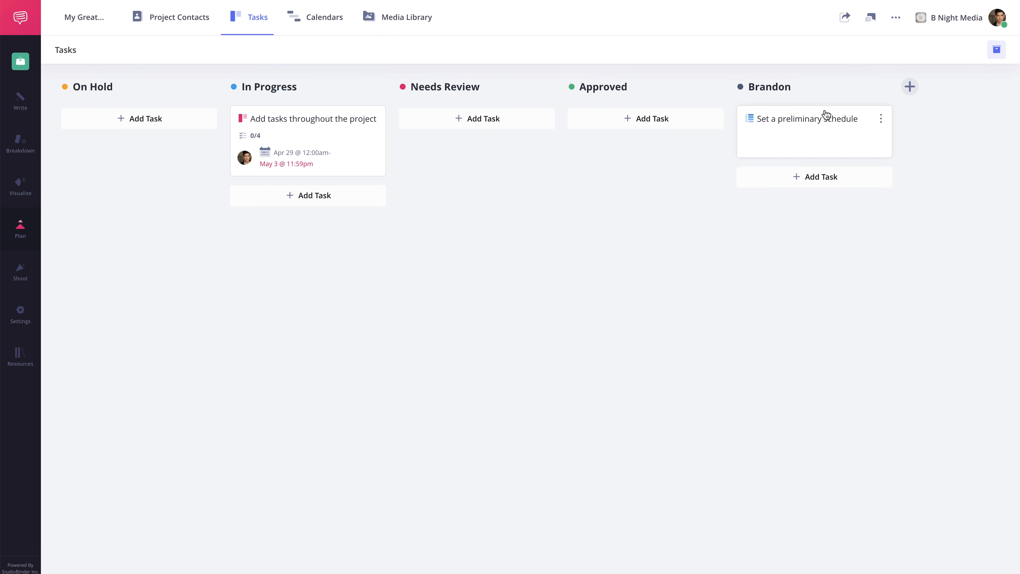
{"action": "left_click_drag", "start_coordinate": [814, 131], "coordinate": [307, 131]}
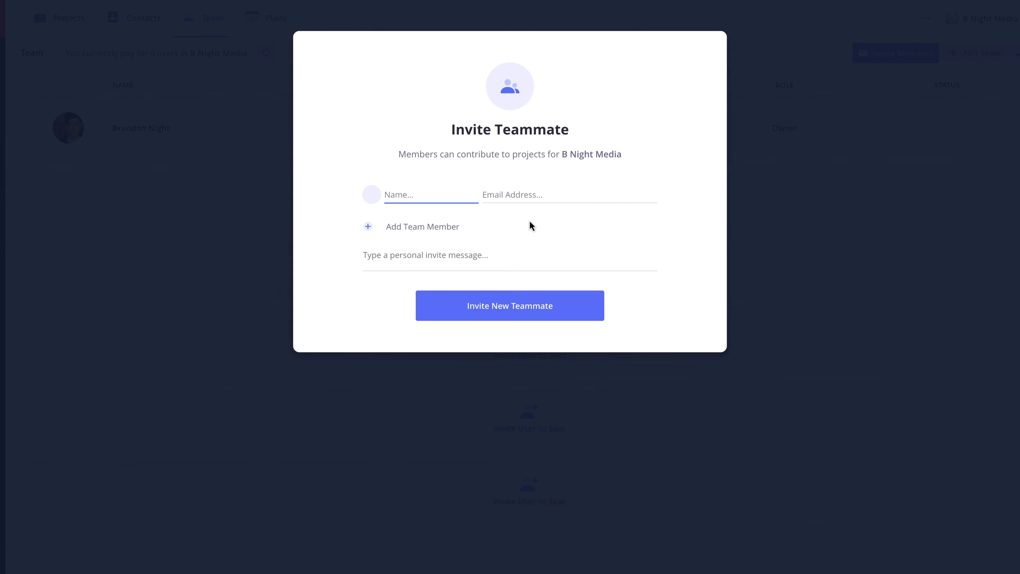
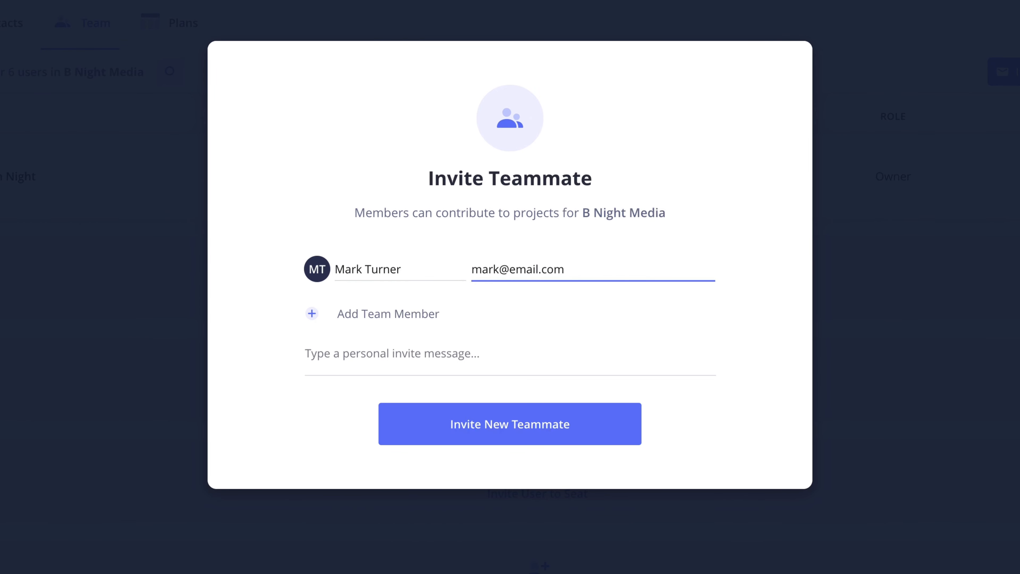